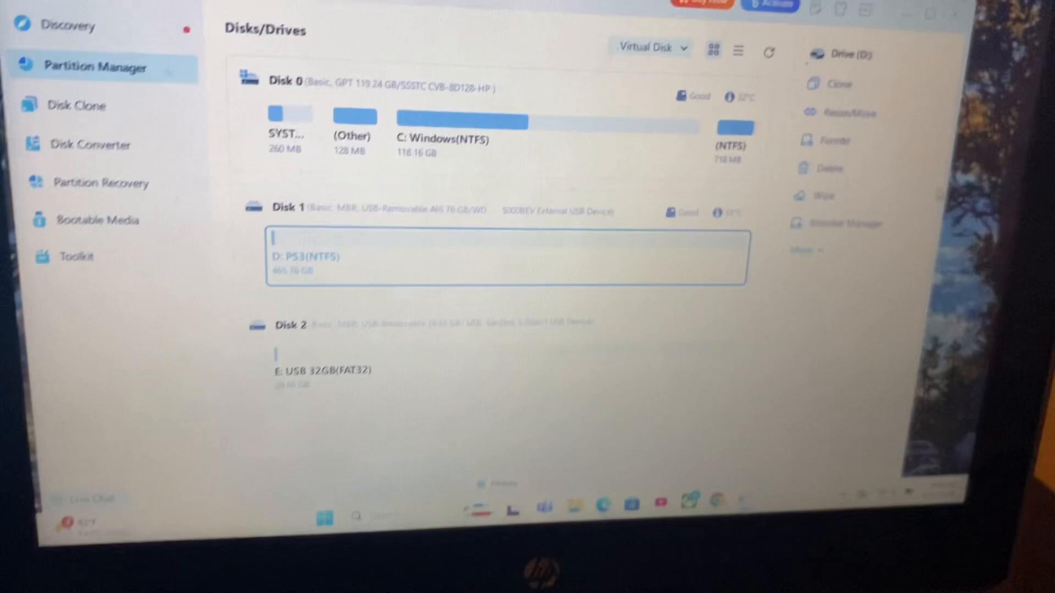
Open the Format dialog for the PS3 drive D: and list its file system choices.
{"action": "left_click", "coordinate": [832, 141]}
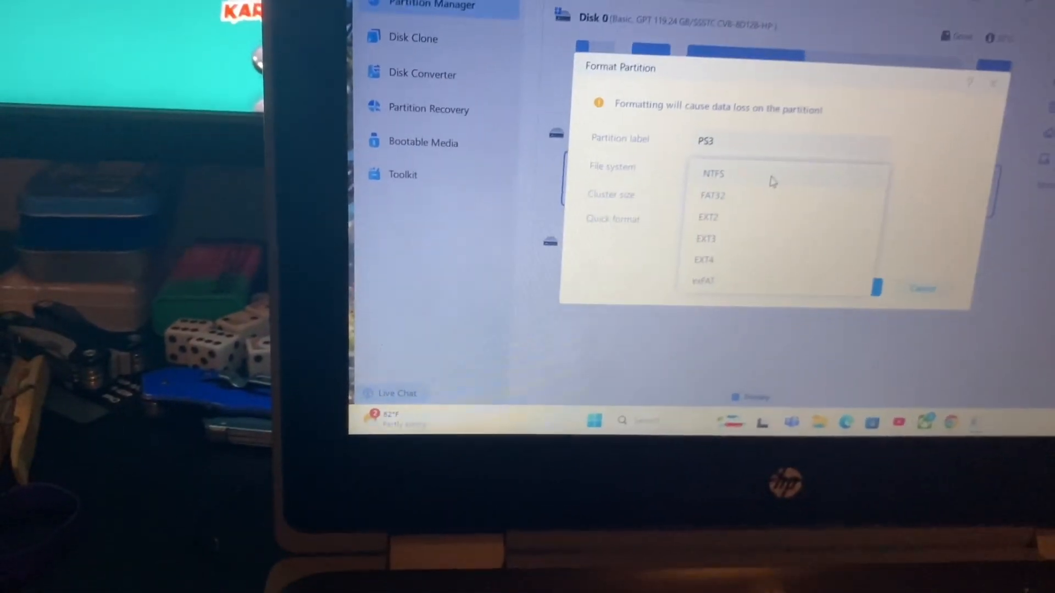
Choose FAT32 with 64 KB clusters and quick format for D: PS3, and accept.
{"action": "left_click", "coordinate": [712, 195]}
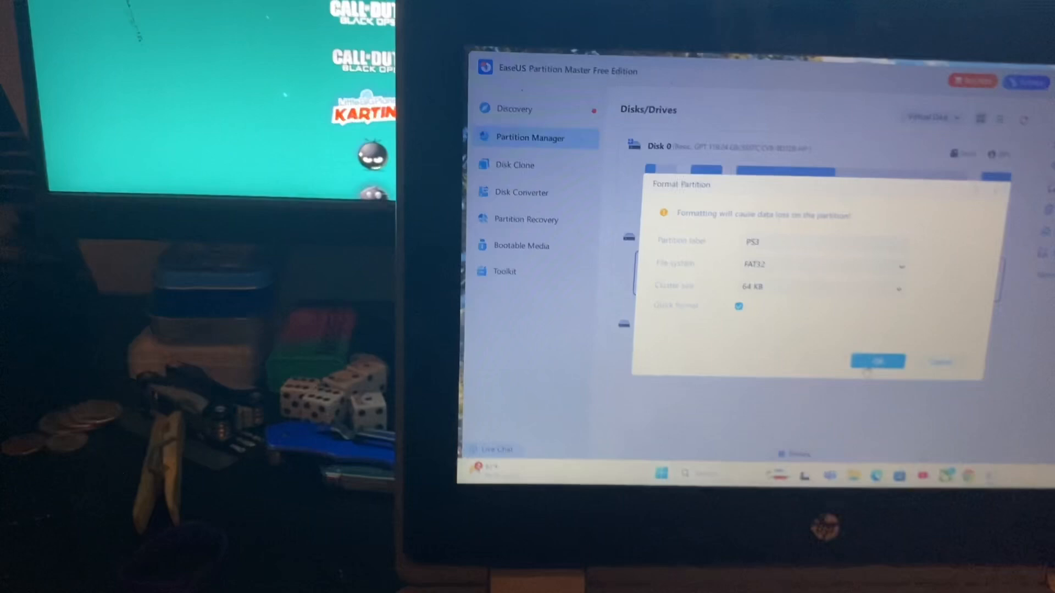
{"action": "left_click", "coordinate": [877, 362]}
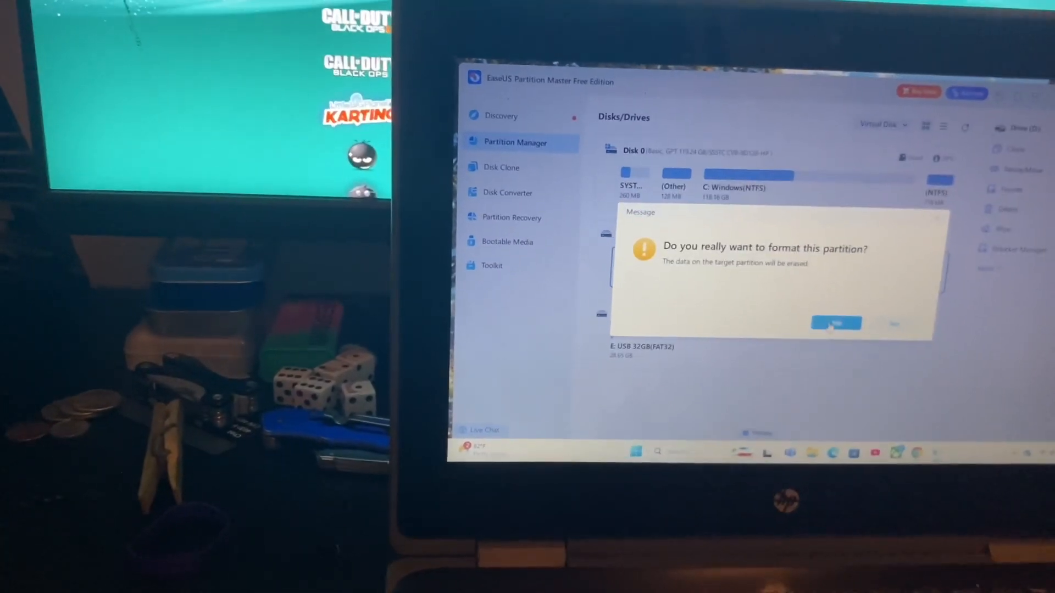
Confirm and execute the FAT32 format of D: PS3, then open Disk Converter.
{"action": "left_click", "coordinate": [836, 323]}
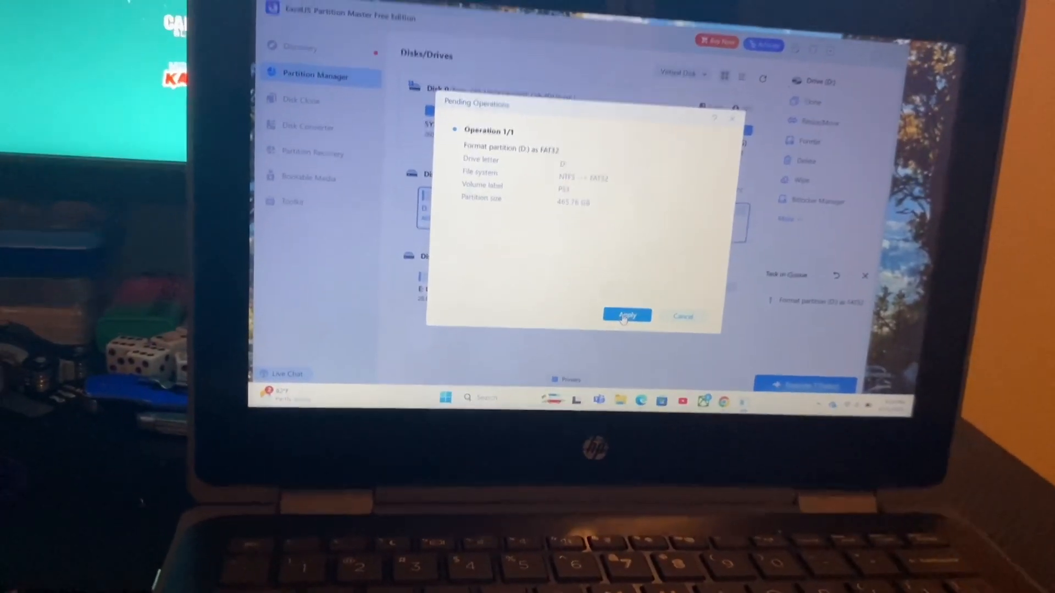
{"action": "left_click", "coordinate": [625, 315]}
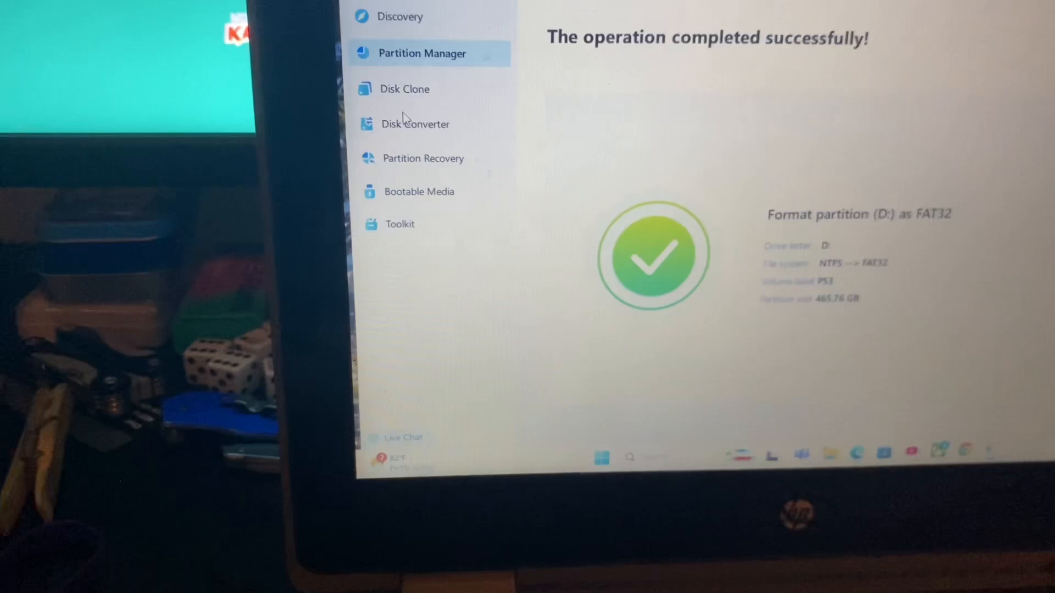
{"action": "left_click", "coordinate": [415, 124]}
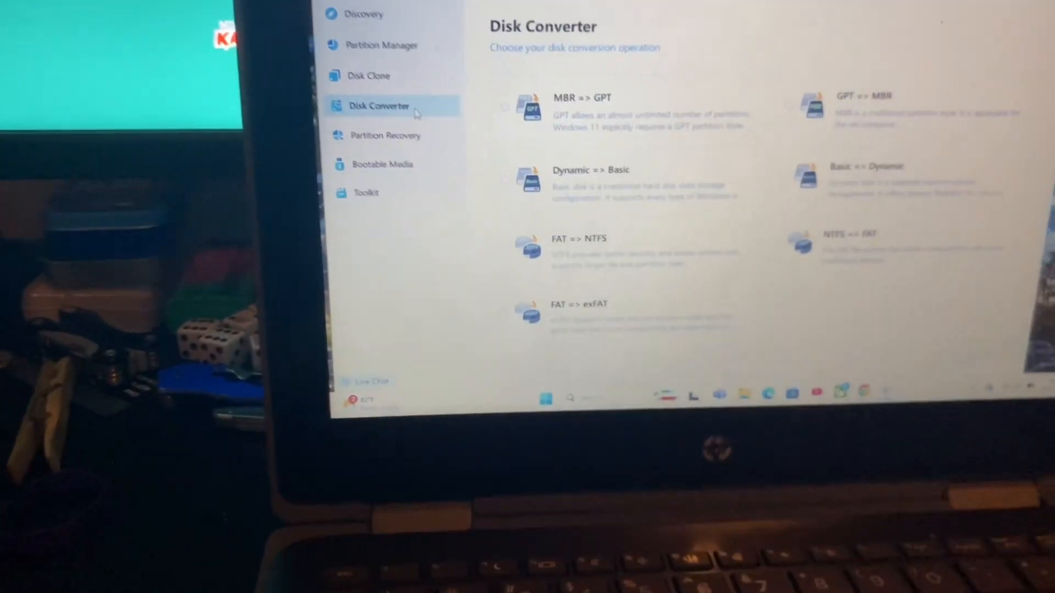